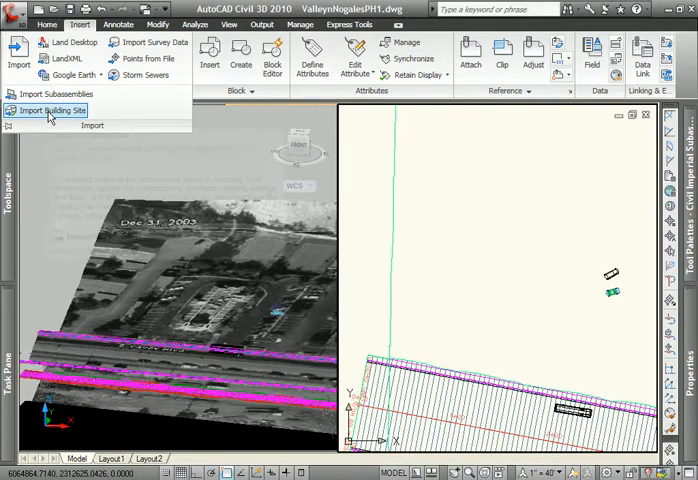
Launch the Import Building Site wizard from the Insert tab's Import dropdown
left_click(52, 110)
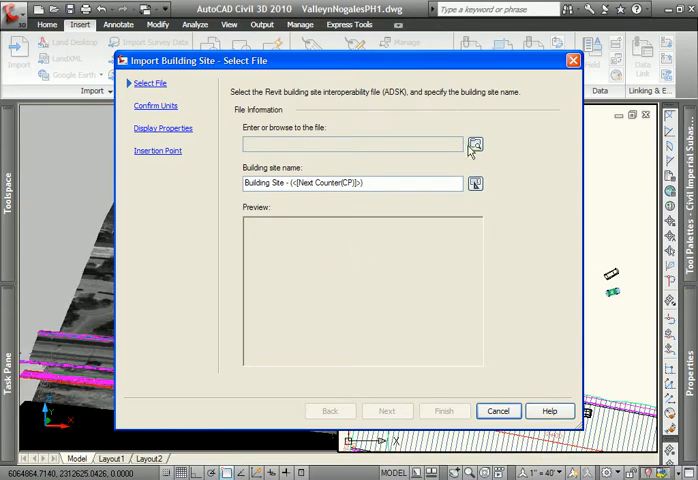
Browse to the ADSK folder and choose Pharmacy.adsk as the building site file
left_click(476, 144)
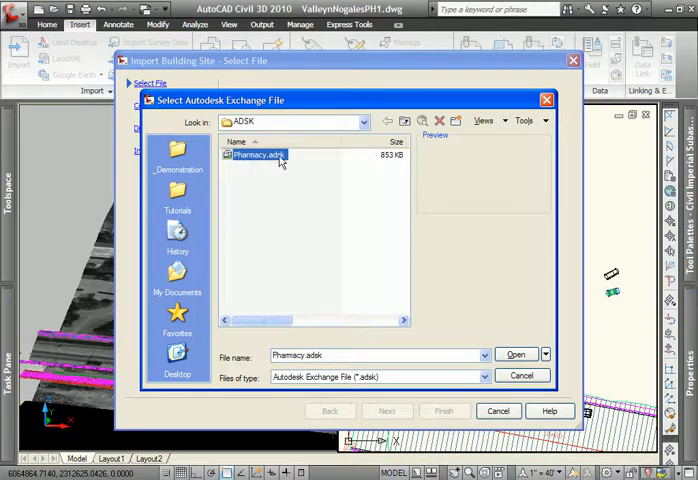
mouse_move(284, 156)
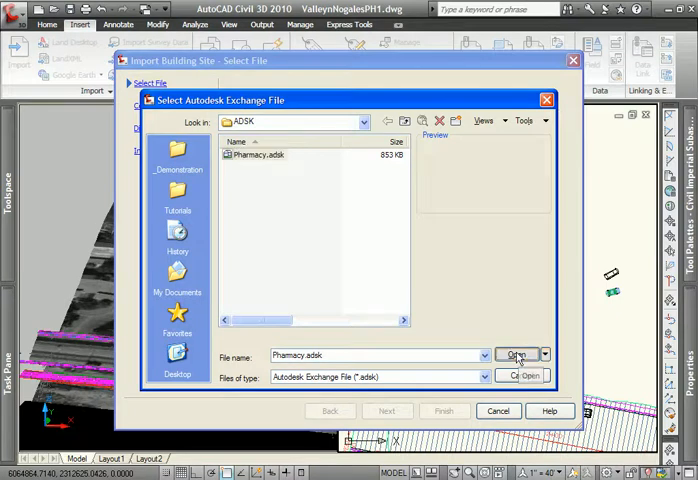
Load Pharmacy.adsk, preview its footprint, and advance to the Confirm Units page
left_click(516, 356)
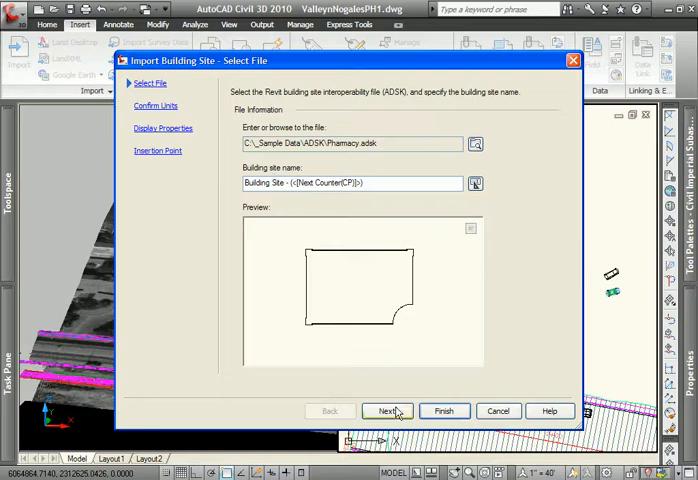
left_click(388, 410)
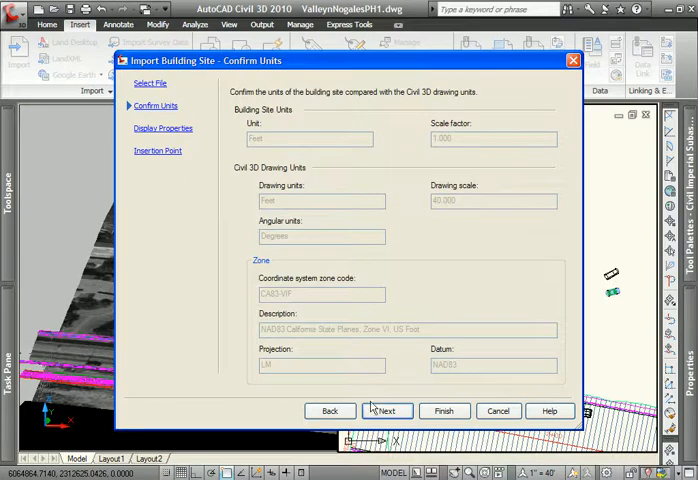
Accept the site units, keeping layer A-BLDG-SITE and style Basic
left_click(388, 410)
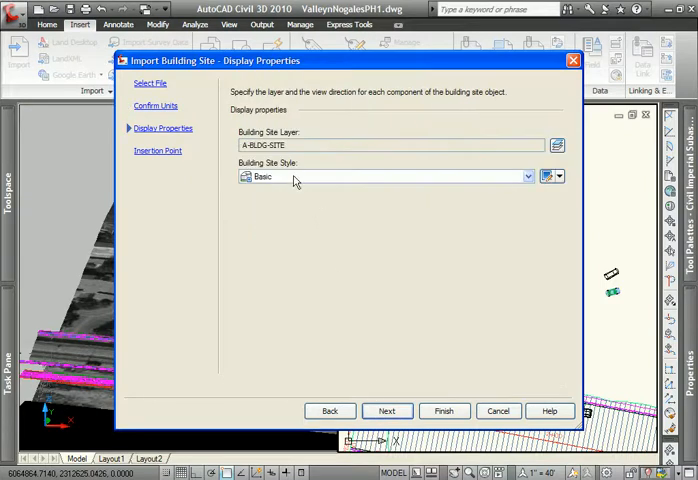
mouse_move(280, 186)
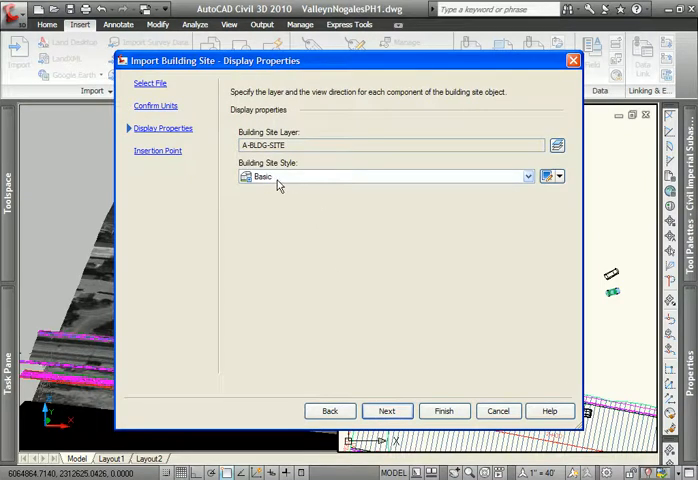
mouse_move(280, 176)
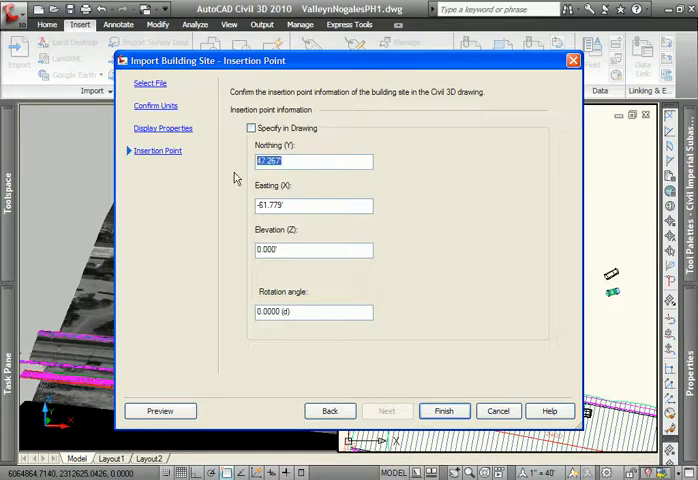
Place the site at northing 231, easting 60, elevation 450, rotation 0, and finish the import
type("2312758")
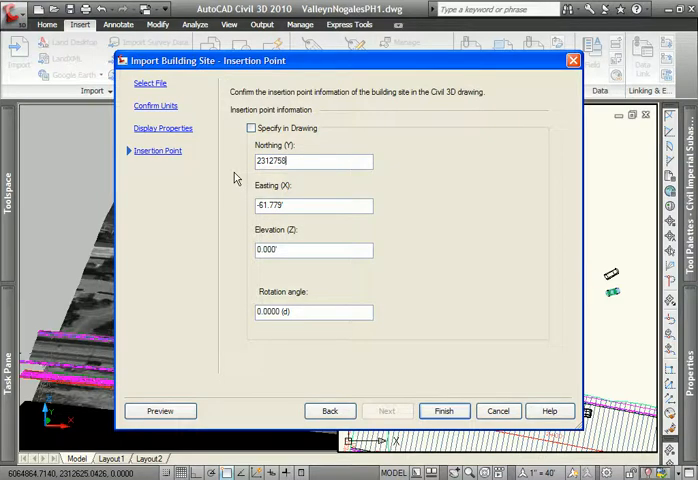
left_click(312, 206)
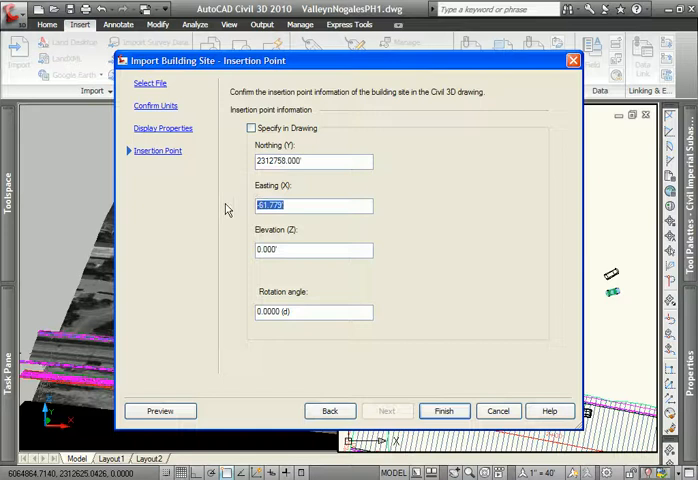
type("6064897.000'")
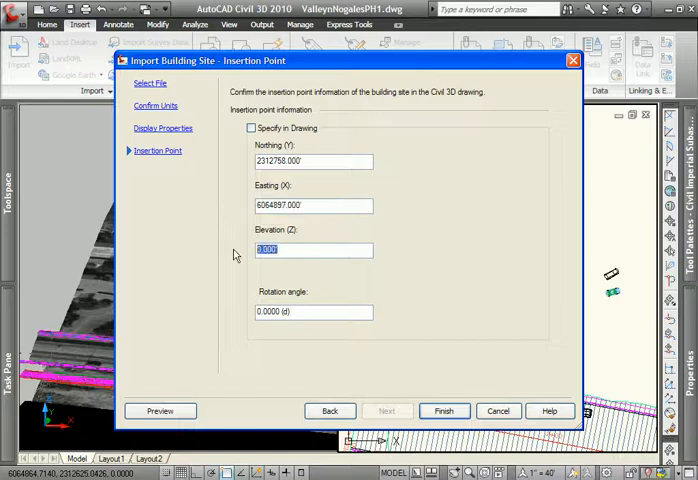
type("459")
left_click(312, 312)
type("80")
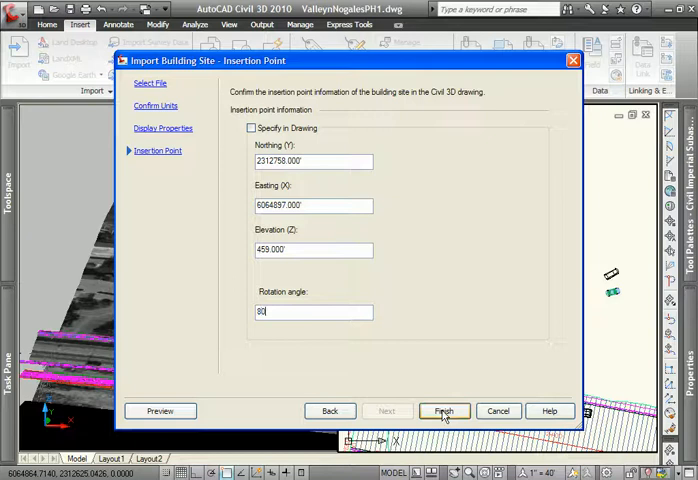
left_click(444, 410)
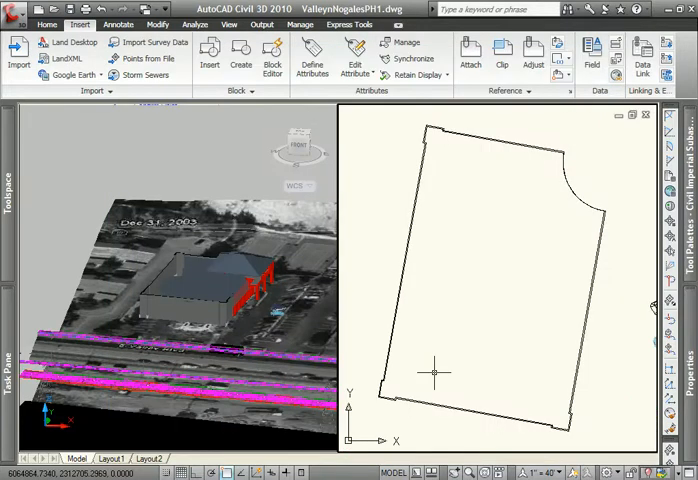